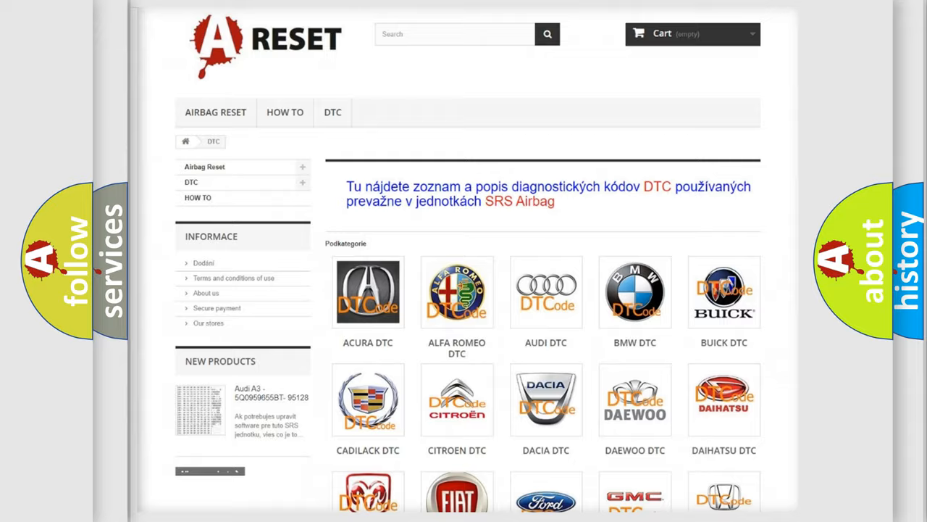
Step: Open the Jeep tile from the DTC brand grid and browse its airbag codes
scroll("down", 3)
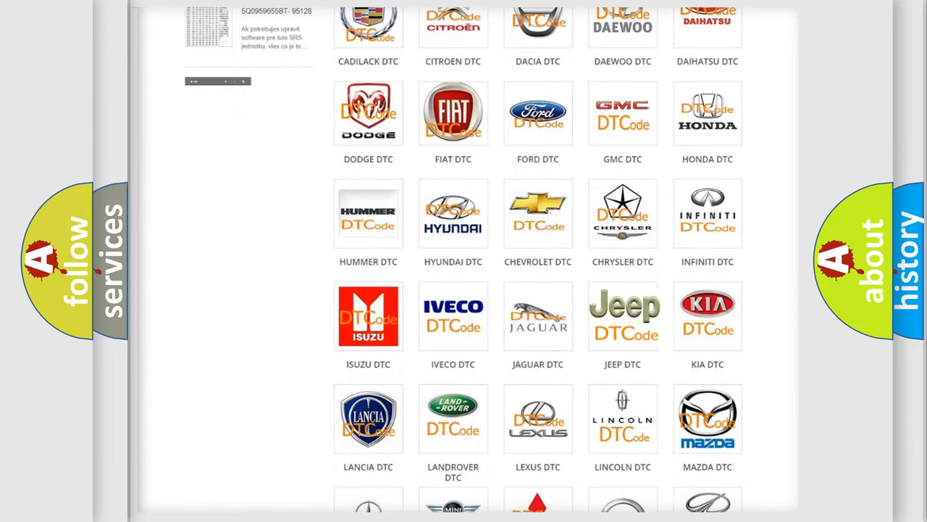
left_click(622, 315)
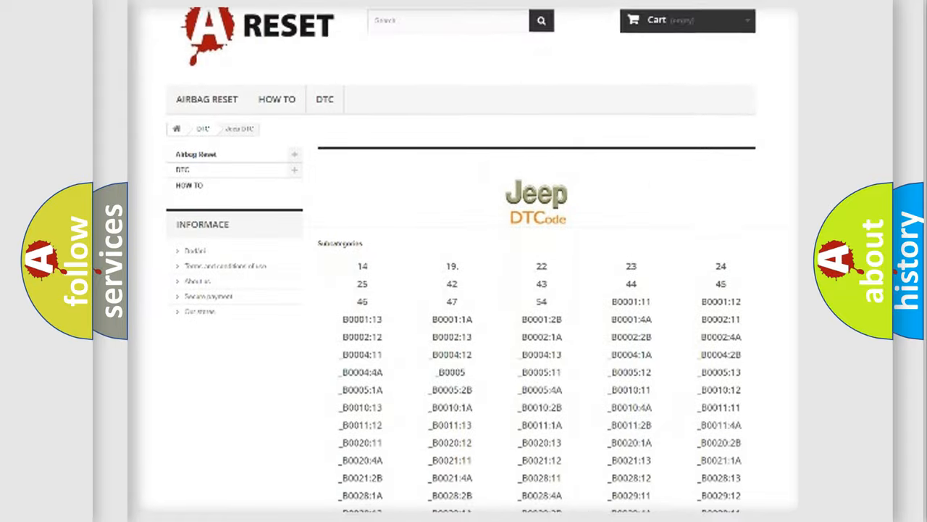
scroll("down", 3)
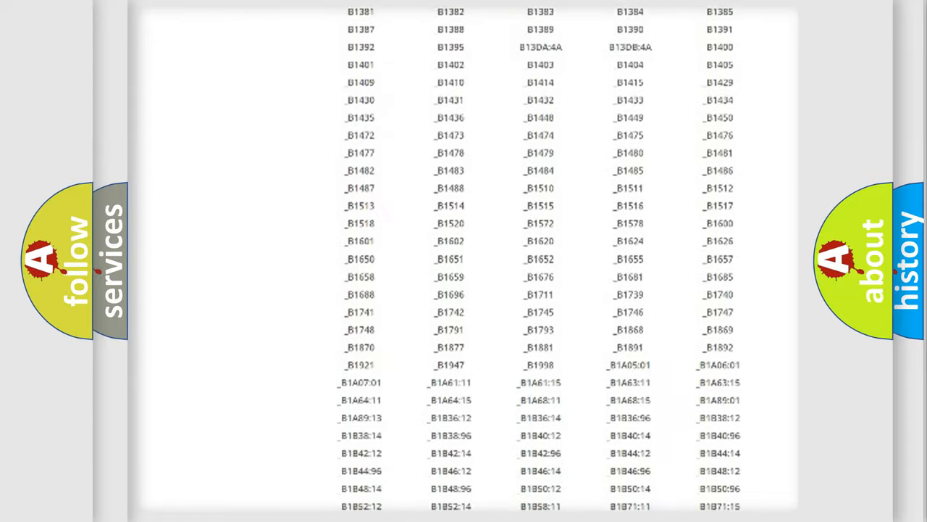